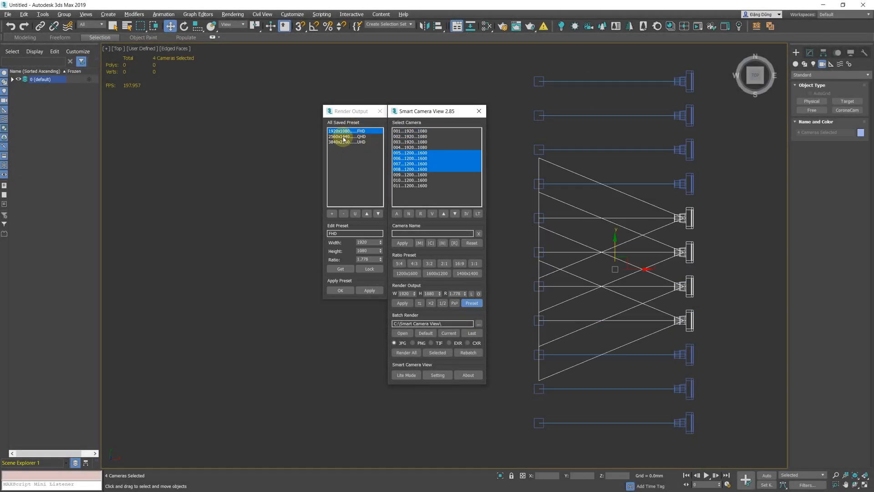
# Pick the QHD render size preset and move the Smart Camera View window aside.
pyautogui.click(346, 142)
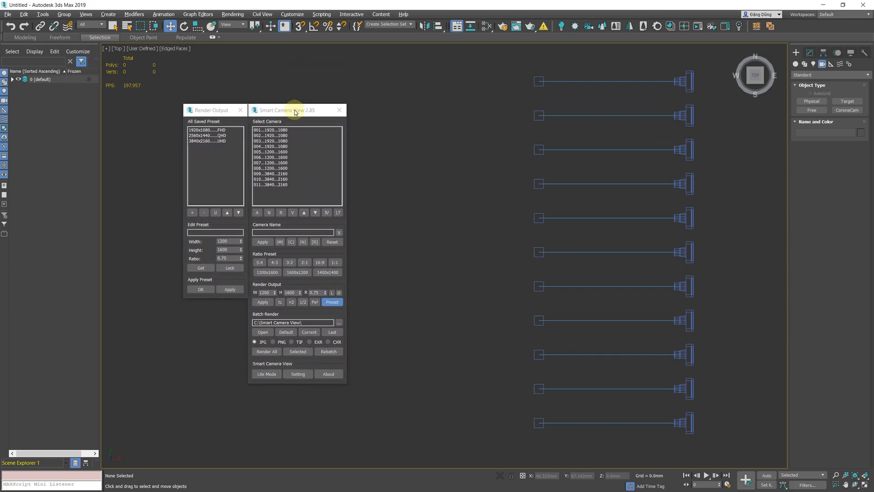
pyautogui.moveTo(290, 111); pyautogui.dragTo(374, 84)
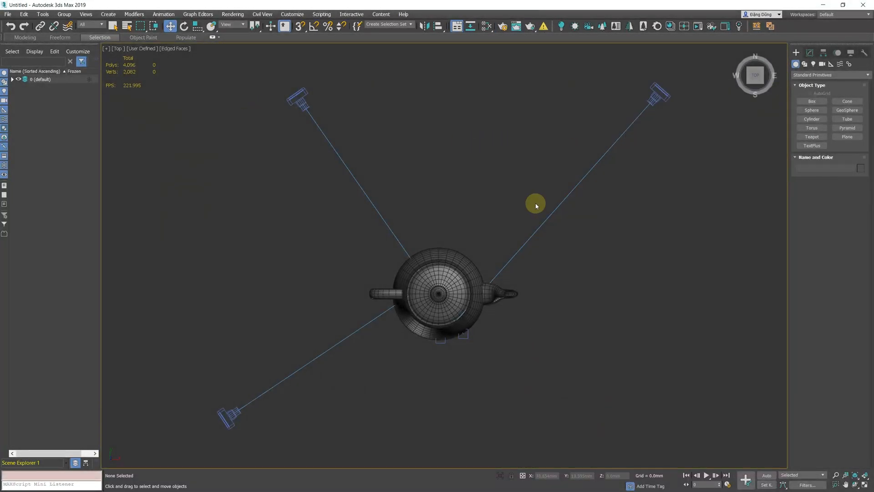
# In Script System Settings set On switch camera to Update dialog so Render Setup refreshes.
pyautogui.click(500, 26)
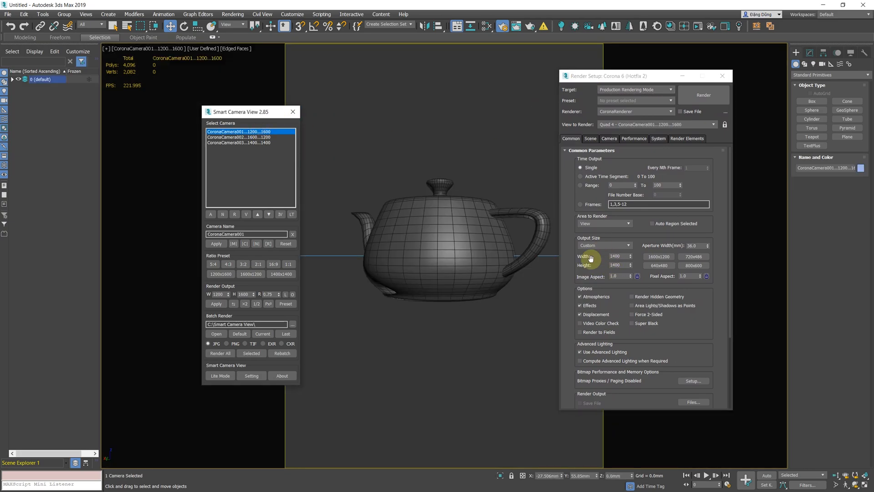
pyautogui.click(240, 137)
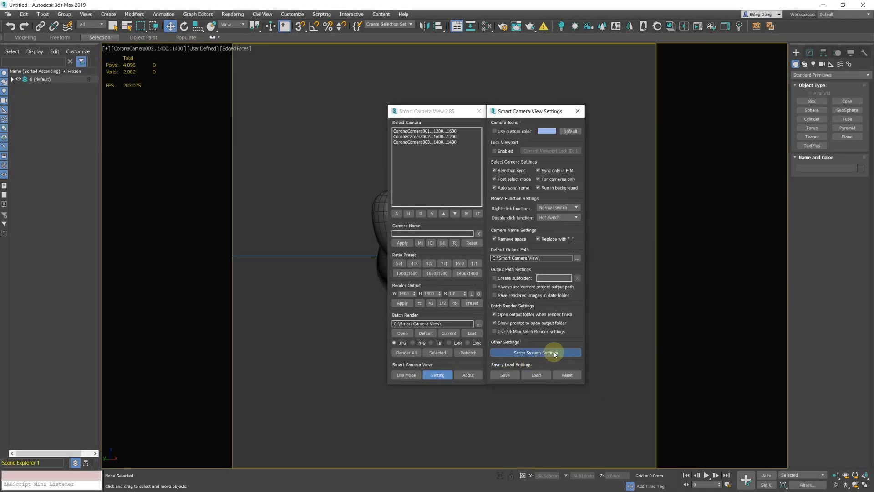
pyautogui.click(534, 352)
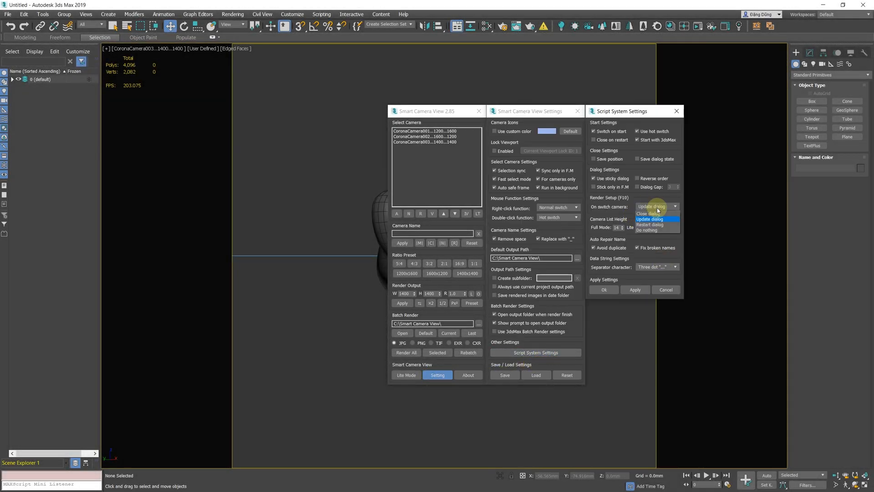
pyautogui.click(656, 229)
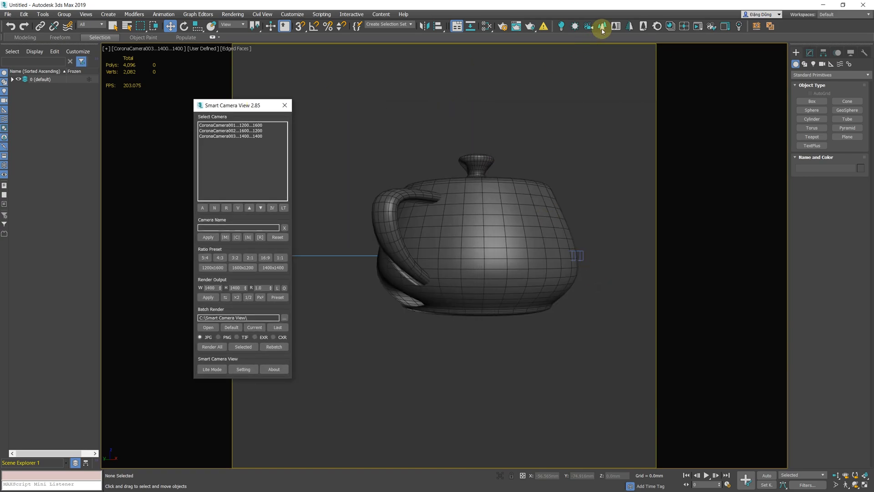
# With Render Setup open, switch among CoronaCamera001, 002 and 003 so Width/Height follow each, ending 1600×1200.
pyautogui.click(602, 26)
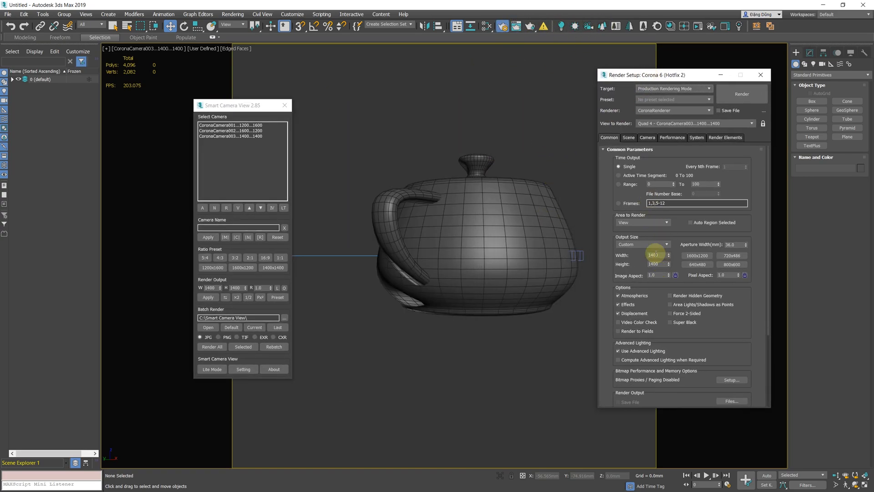
pyautogui.click(230, 124)
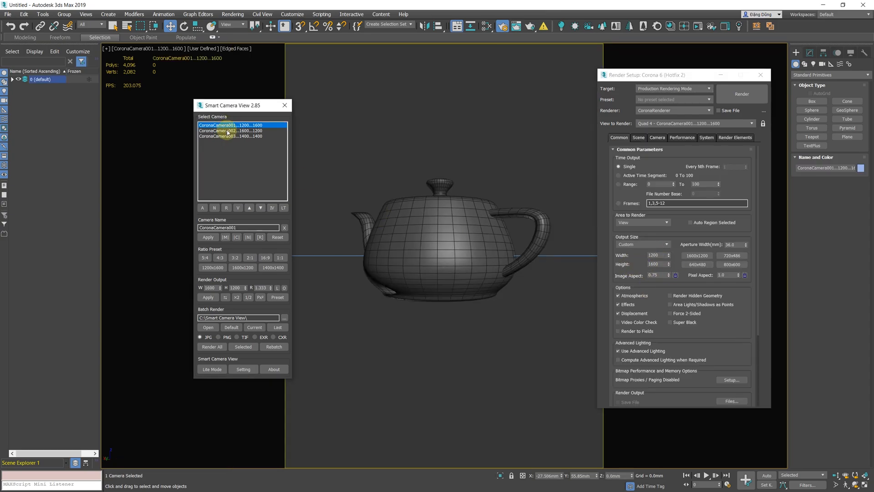
pyautogui.click(231, 137)
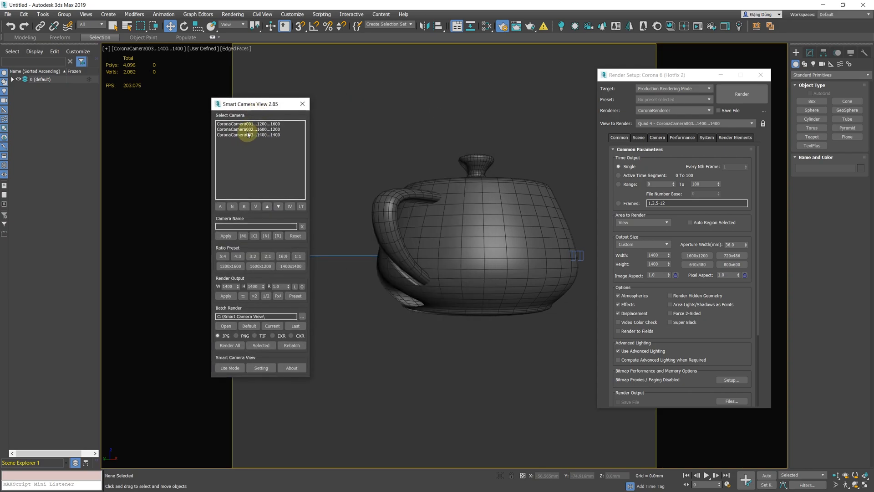
pyautogui.click(248, 128)
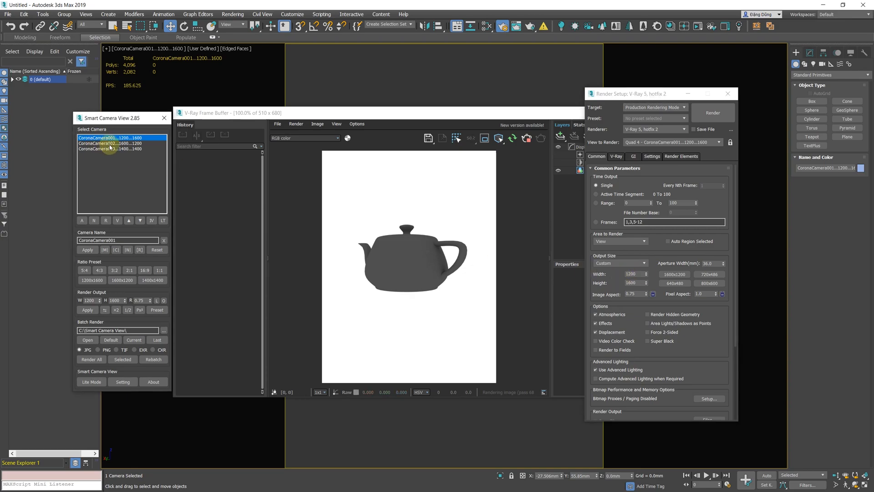
pyautogui.click(111, 143)
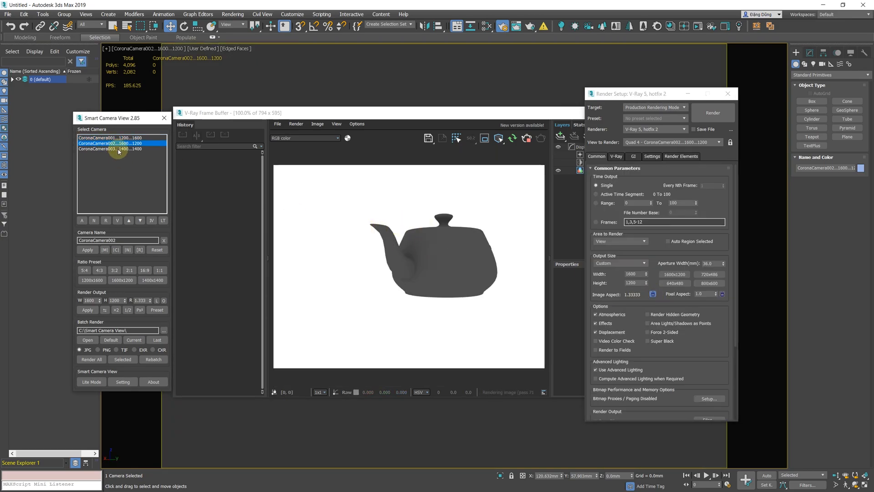
pyautogui.click(110, 148)
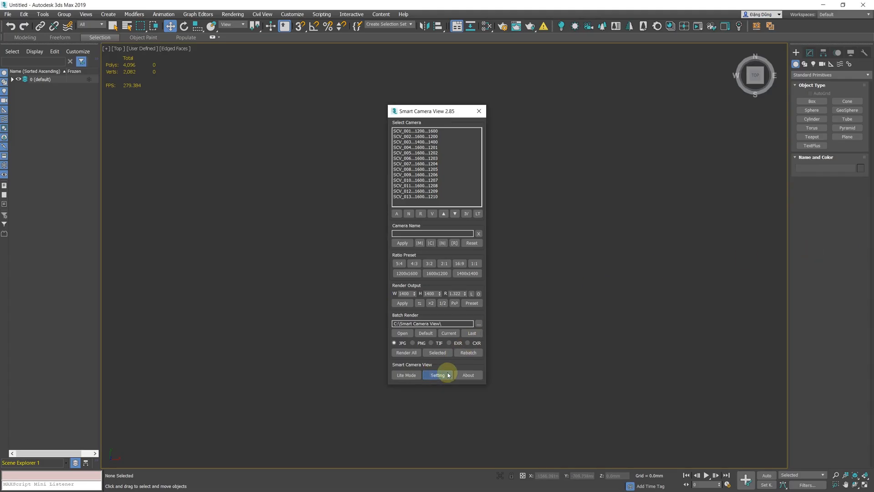
# In Script System Settings set the Separator character to Long dash instead of three dots.
pyautogui.click(437, 375)
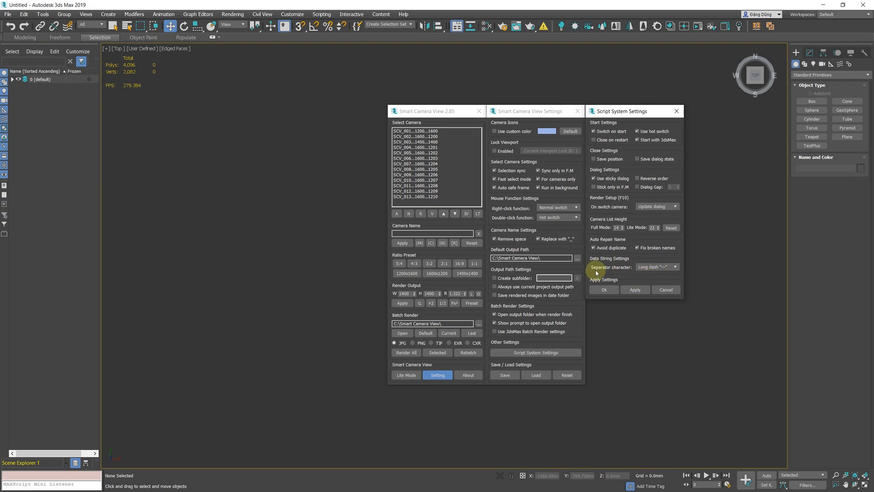
pyautogui.click(675, 267)
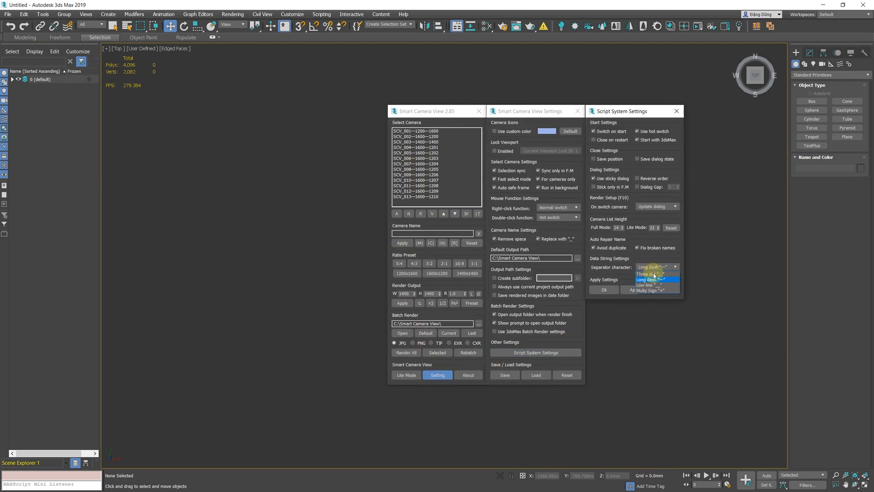